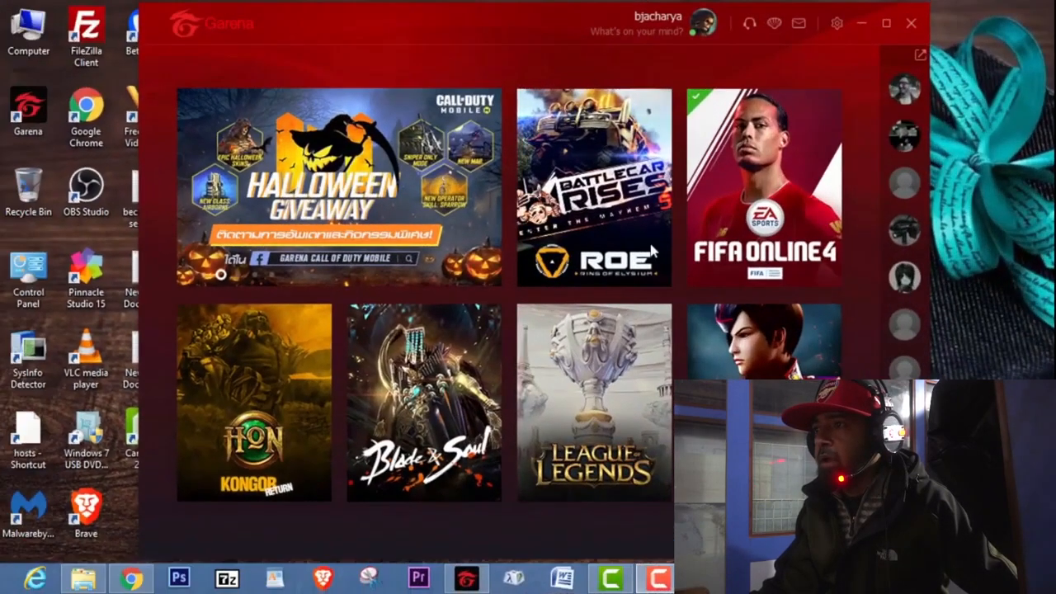
mouse_move(619, 312)
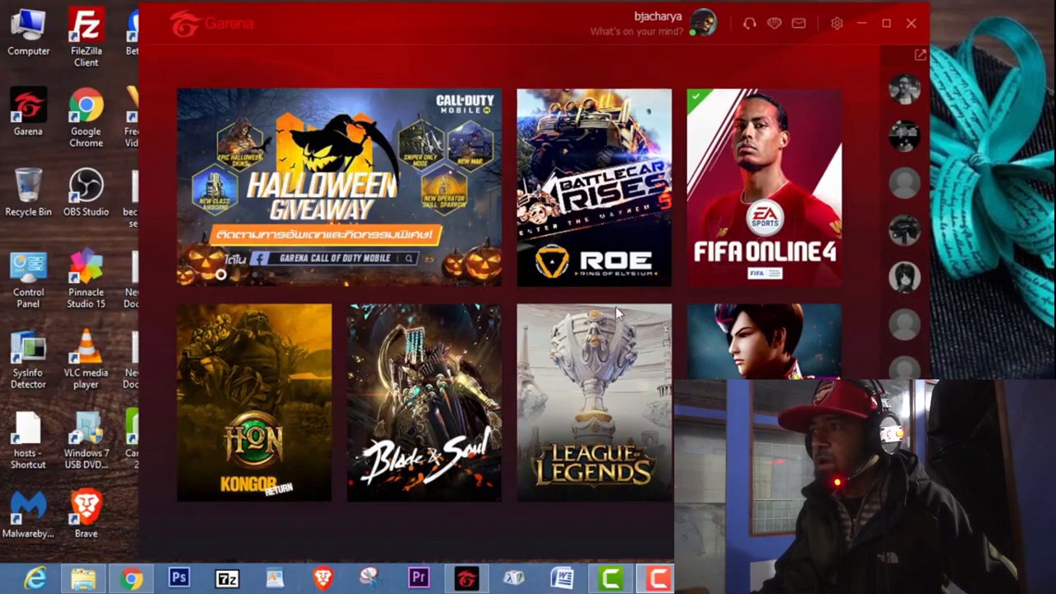
mouse_move(767, 128)
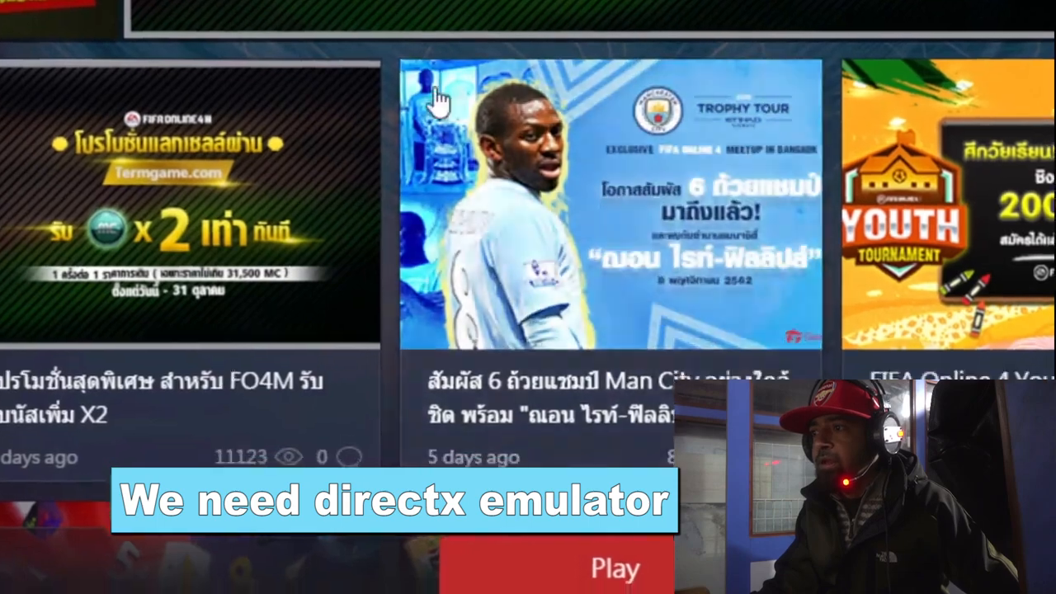
Step: Scroll the Garena launcher to reach FIFA Online 4's DirectX-below-11 error
scroll("down", 3)
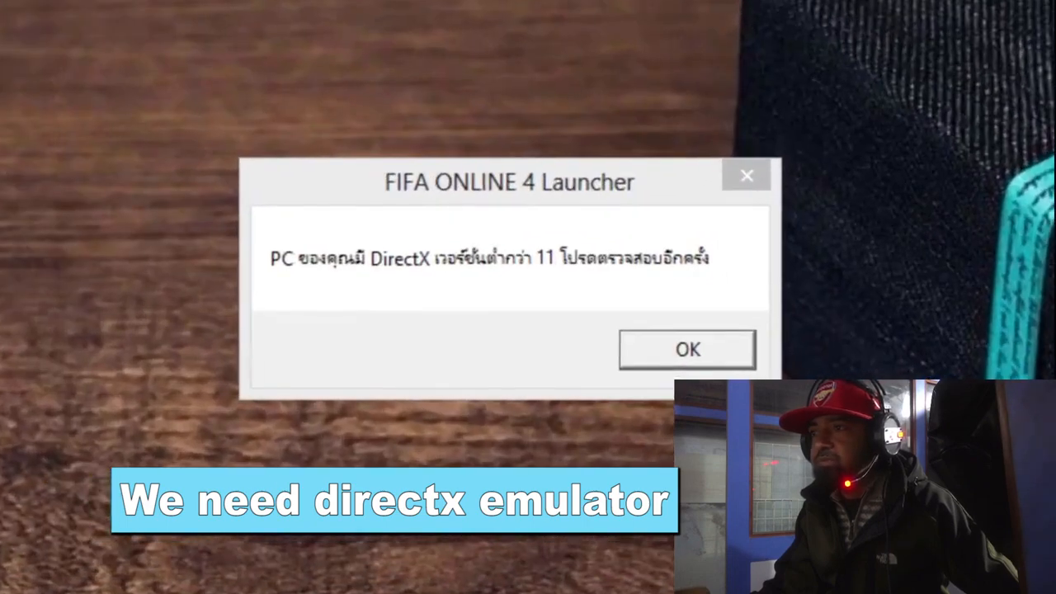
mouse_move(243, 304)
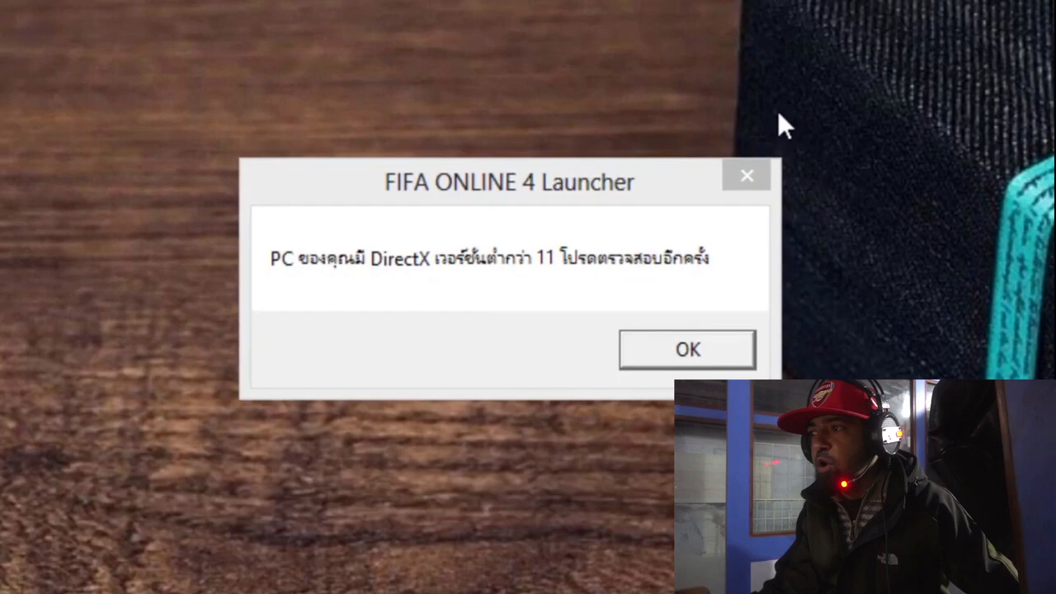
Step: Dismiss the DirectX error and download DXCPL.EXE from the bechdepokhara page
left_click(687, 349)
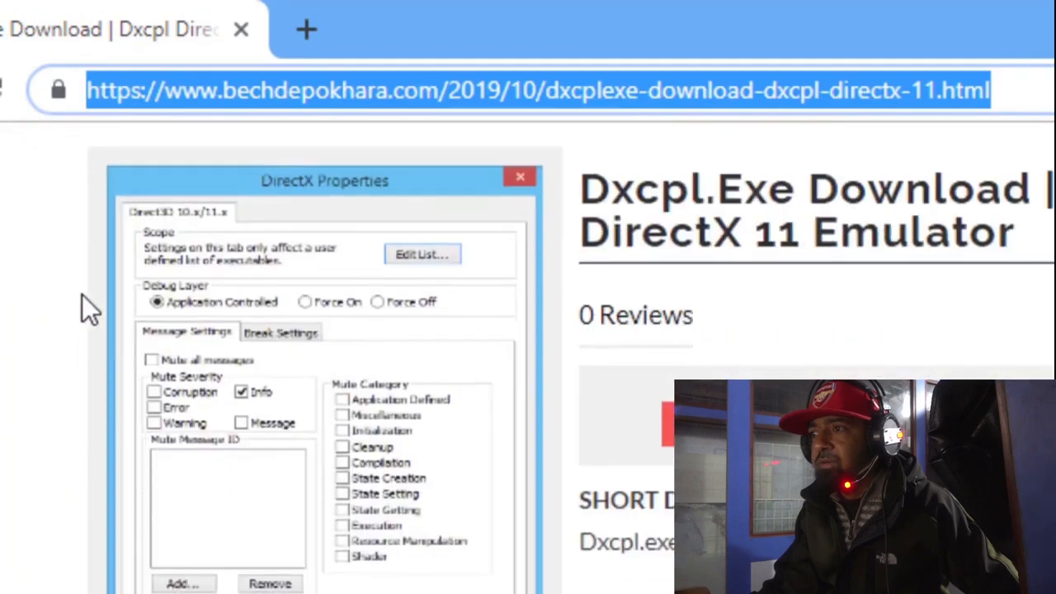
scroll("down", 3)
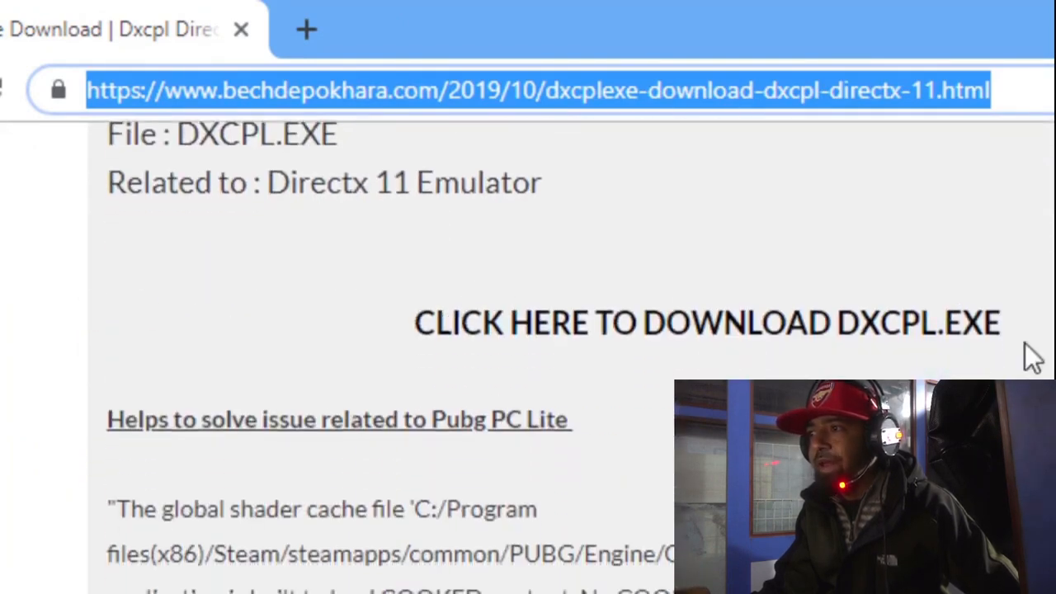
mouse_move(928, 334)
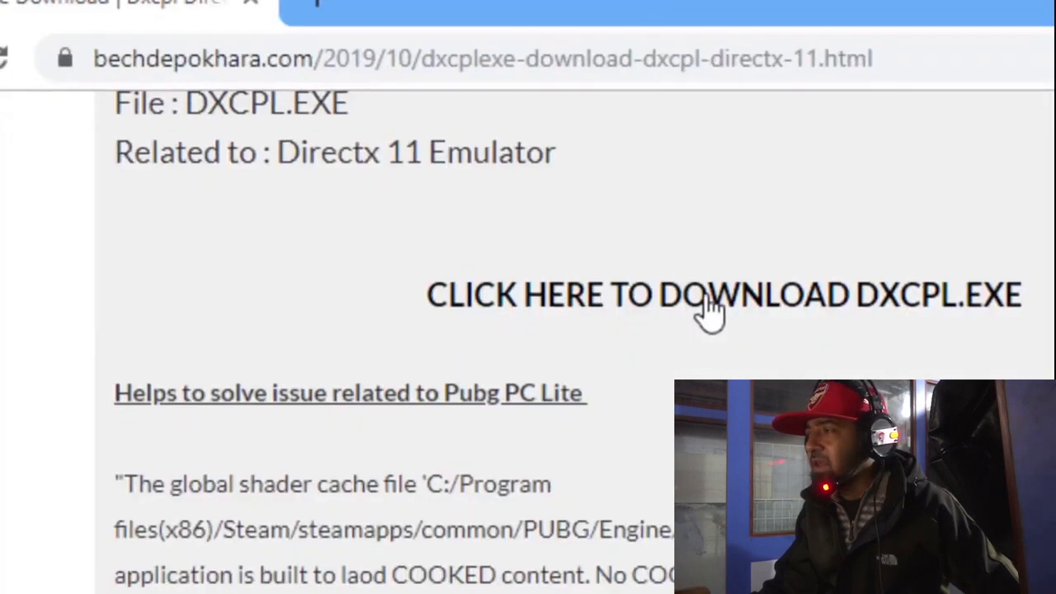
left_click(722, 295)
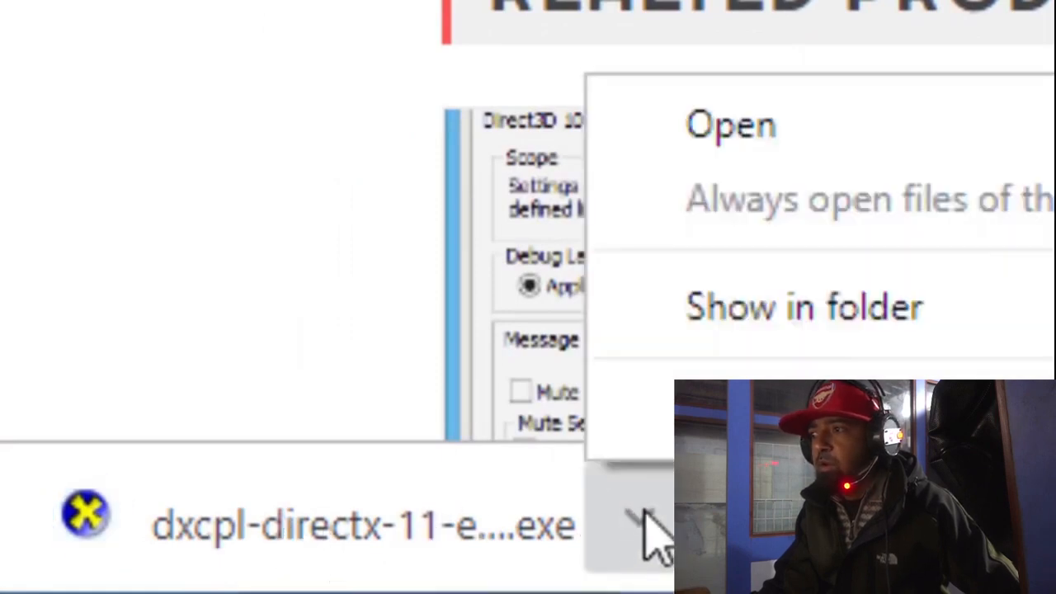
Step: Run dxcpl and add fifa4launcher from Garena\Games\32836 to the executable list
left_click(729, 124)
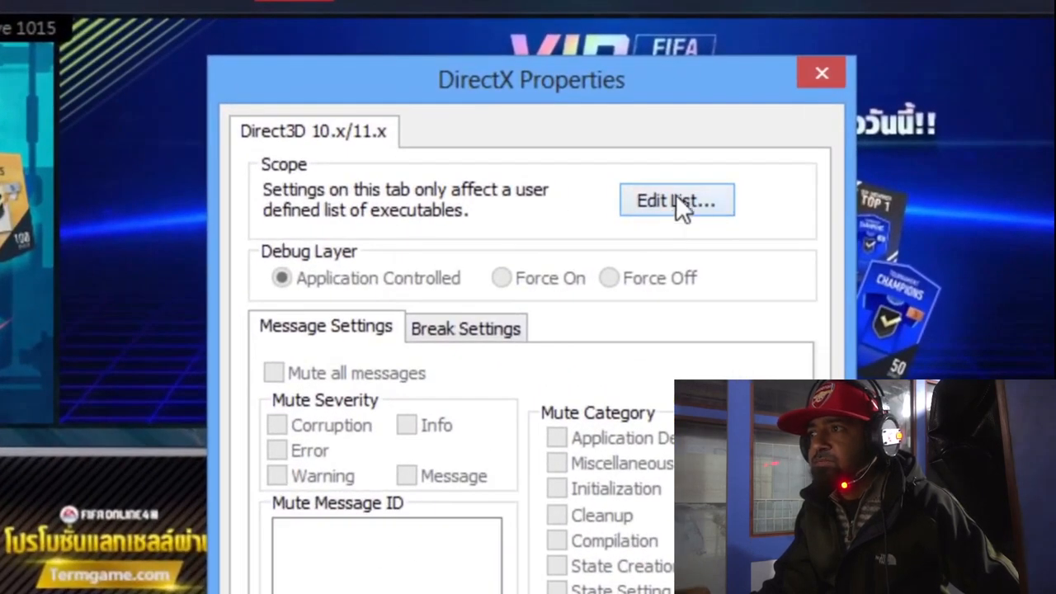
left_click(676, 200)
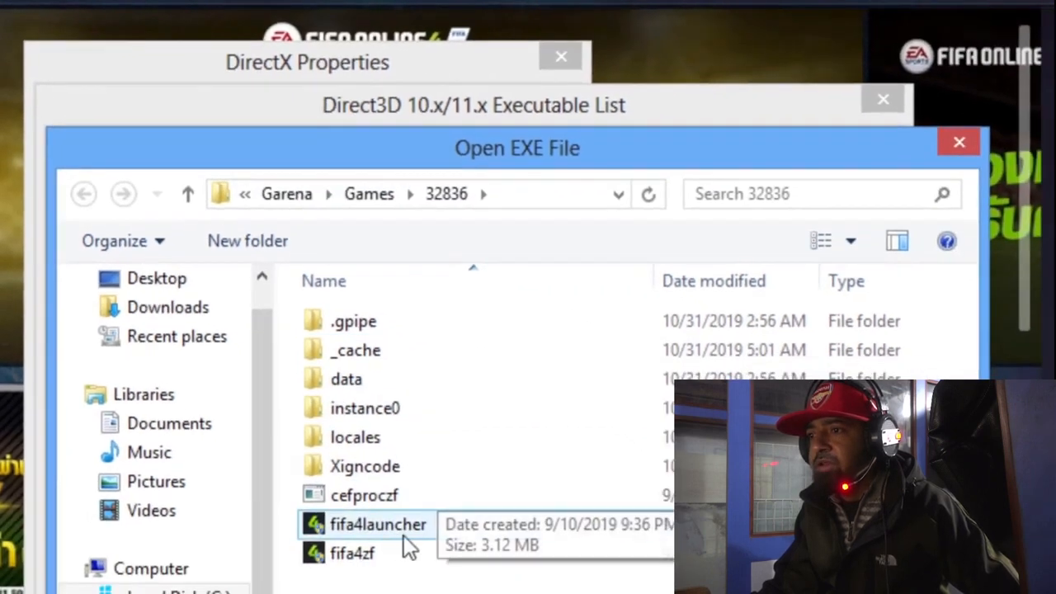
double_click(378, 524)
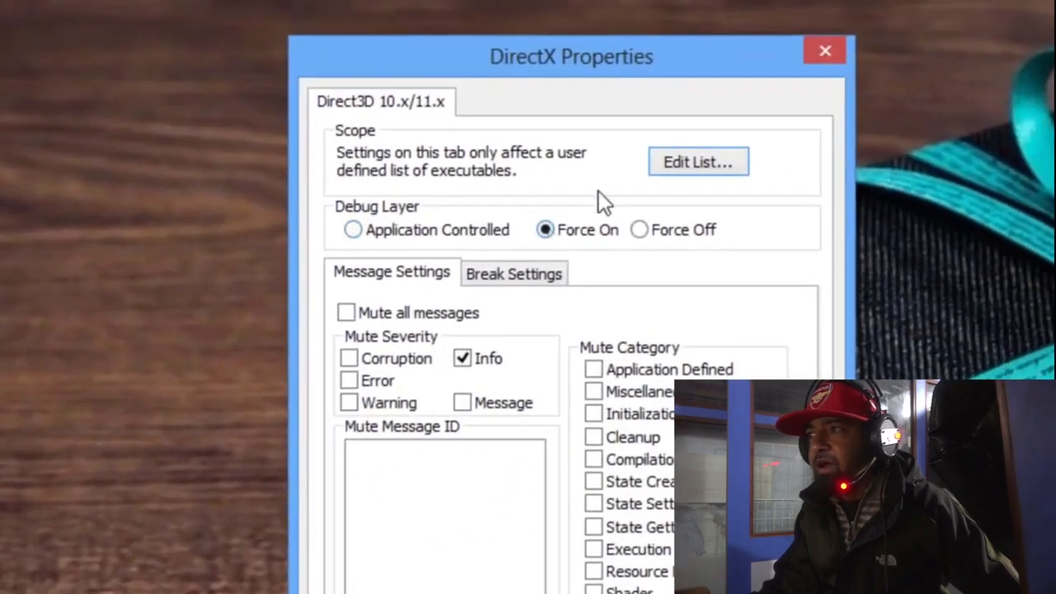
mouse_move(607, 193)
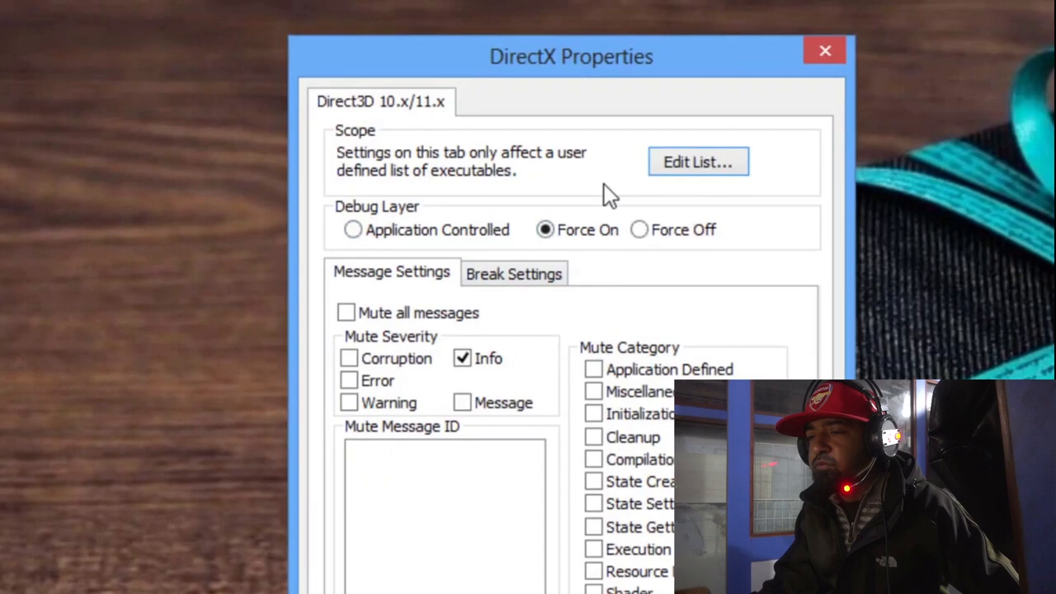
Step: Enable Force WARP and open the feature level limit choices, keeping 11_0
scroll("down", 3)
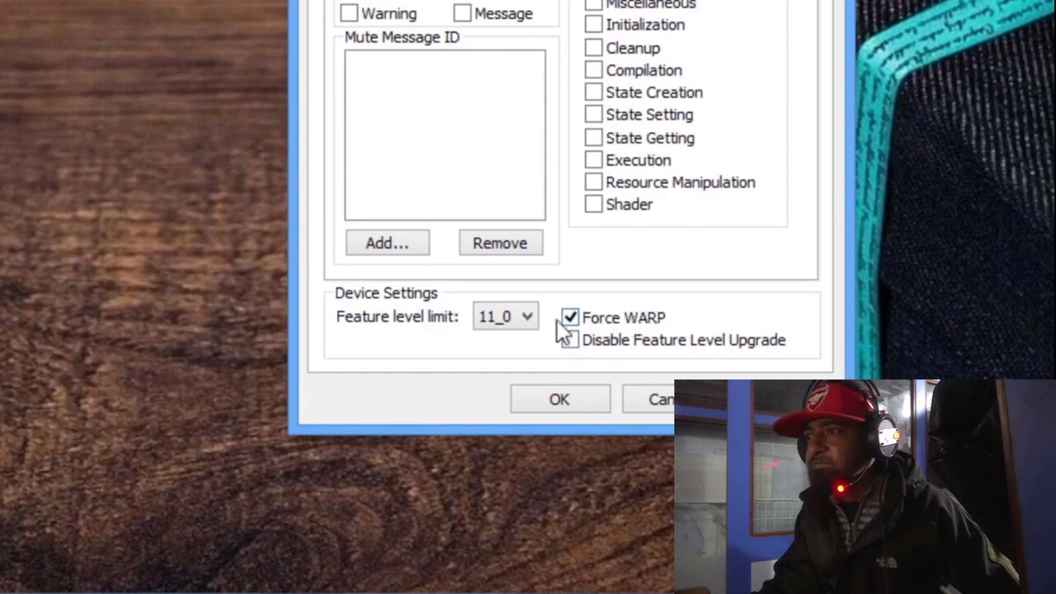
left_click(526, 317)
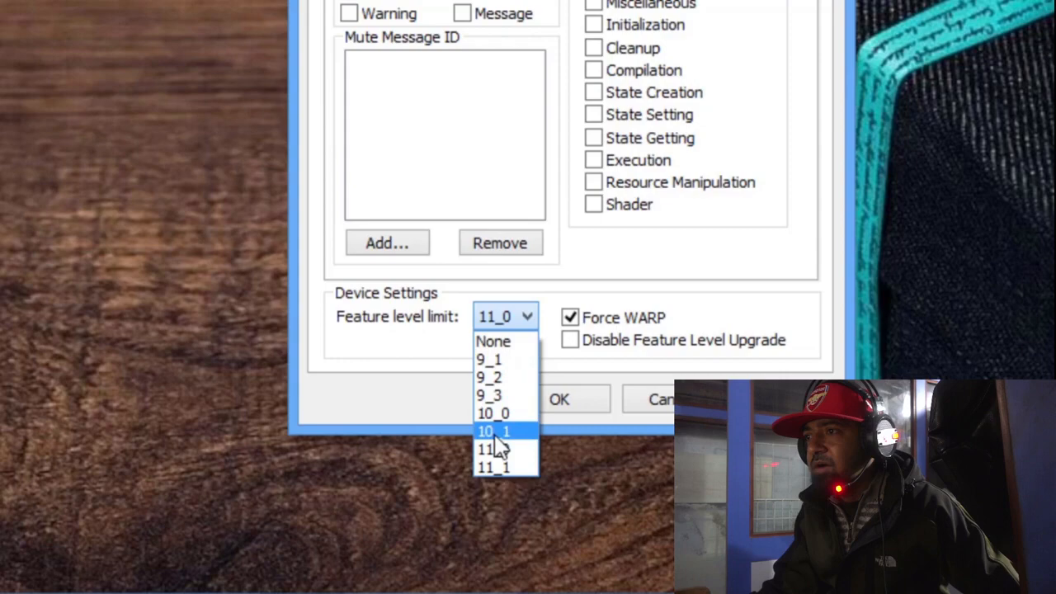
mouse_move(493, 467)
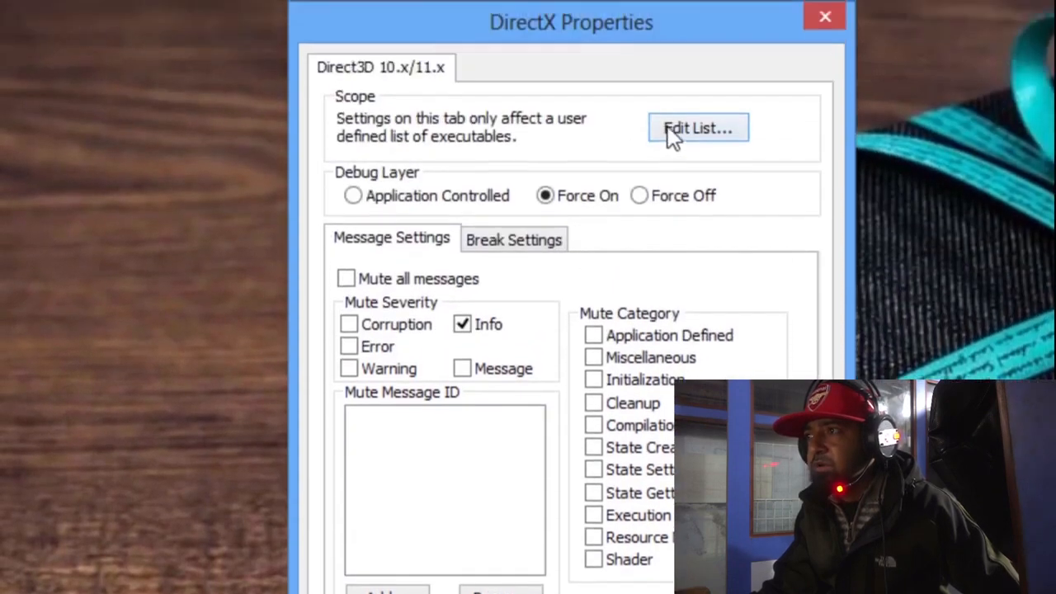
Step: Verify fifa4launcher.exe is listed, then apply the settings with OK and close dxcpl
left_click(697, 128)
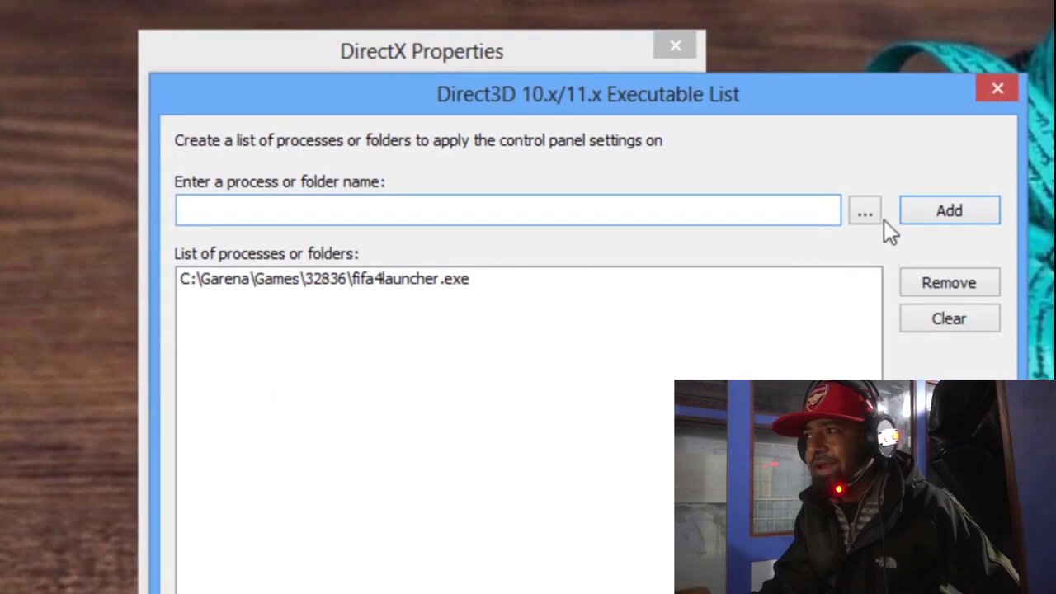
left_click(865, 210)
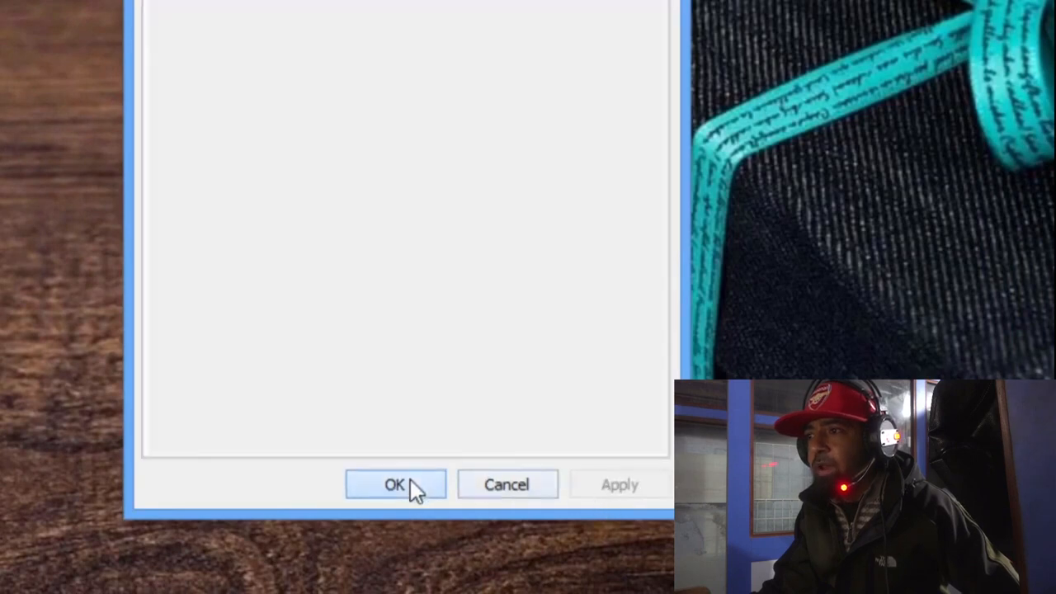
left_click(396, 485)
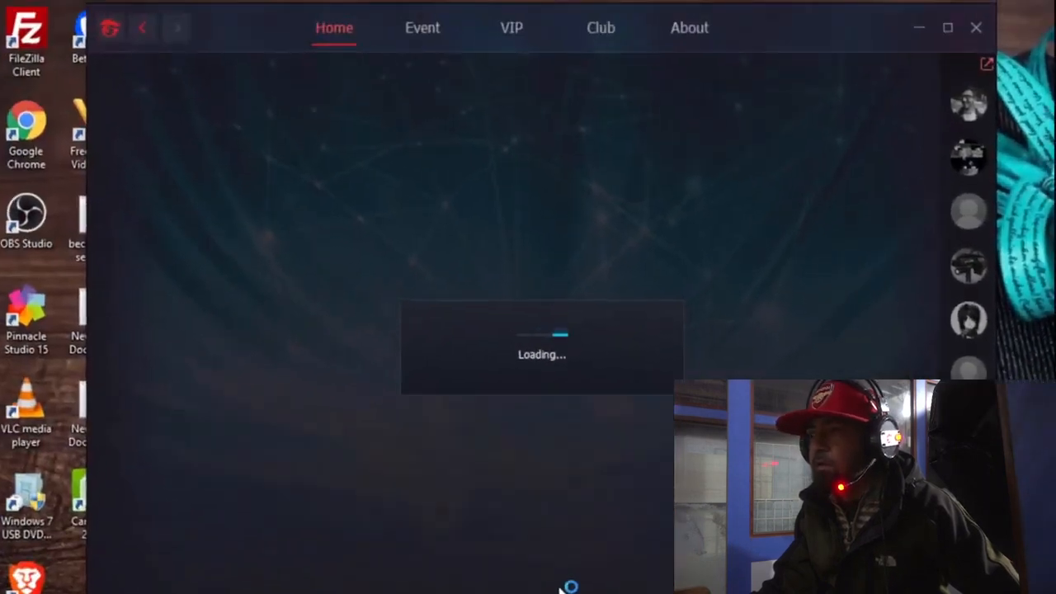